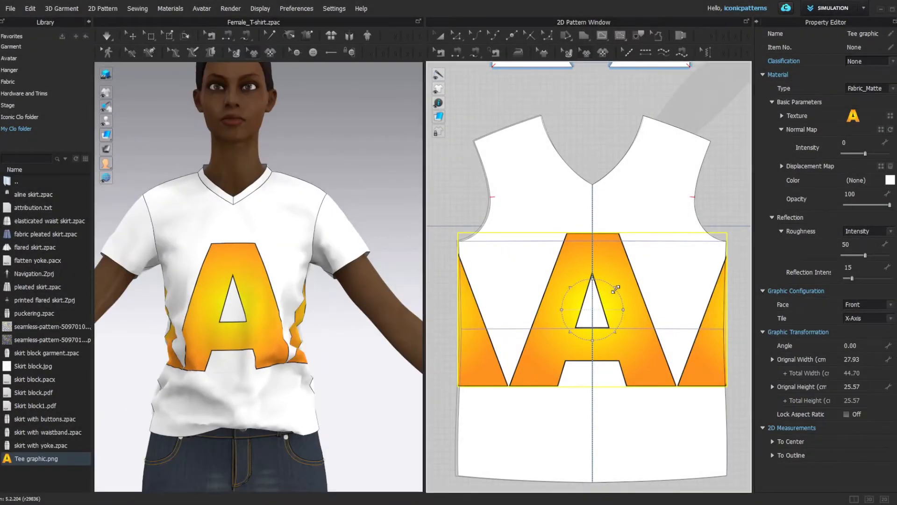
Switch the A graphic's Tile setting from X-Axis to Y-Axis for a vertical column
click(863, 318)
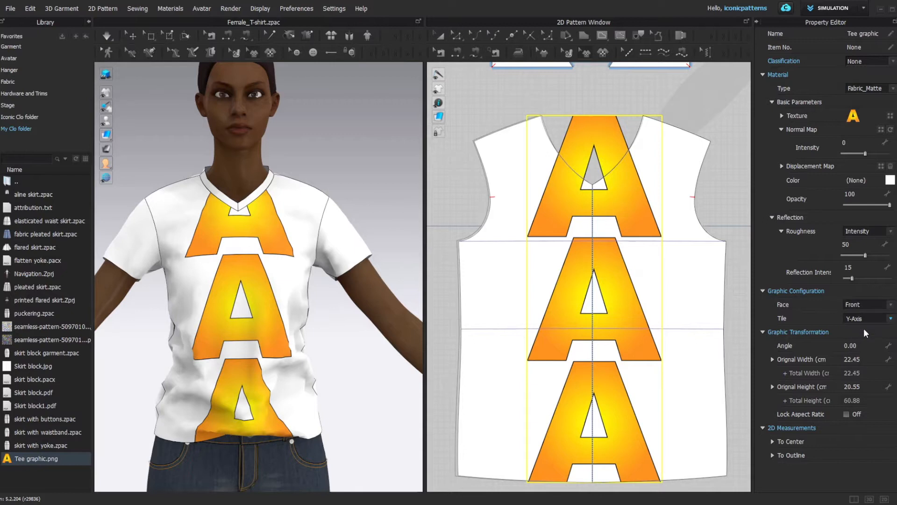
click(861, 318)
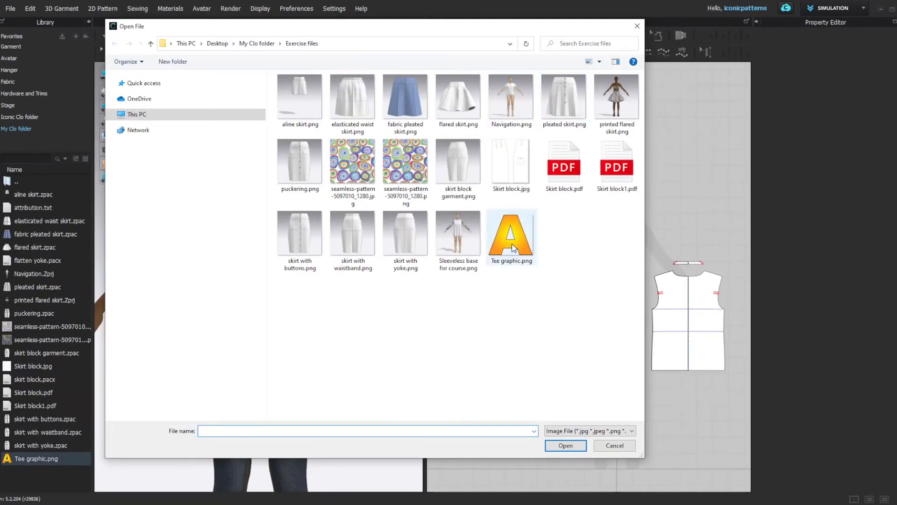
Load Tee graphic.png as a new graphic and accept its default size in Add Graphic
click(510, 235)
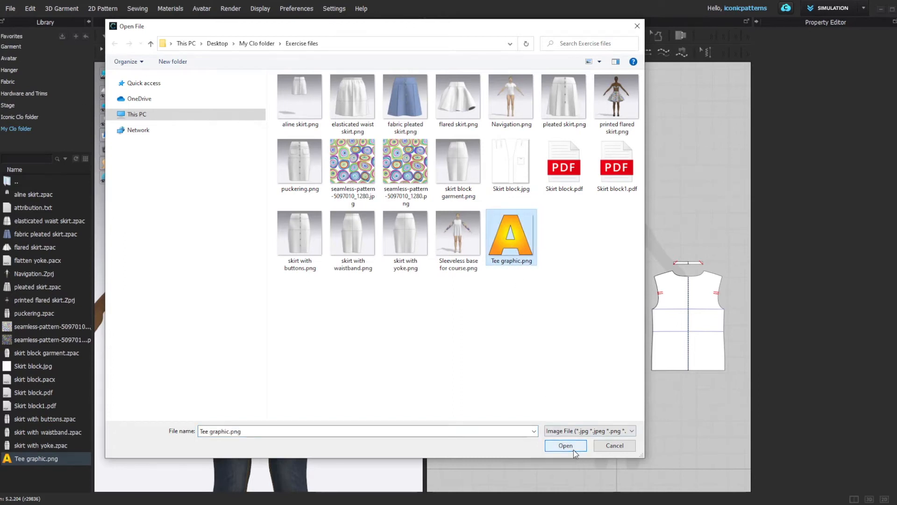
click(565, 445)
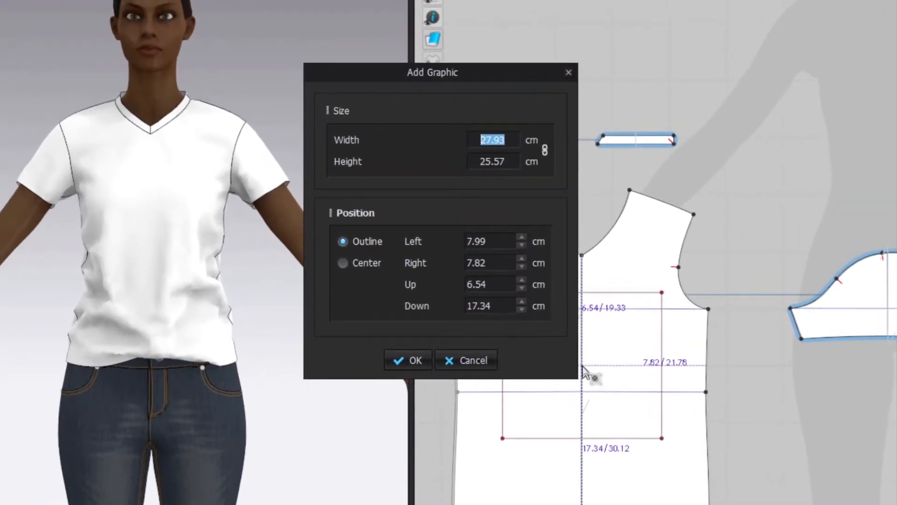
click(407, 359)
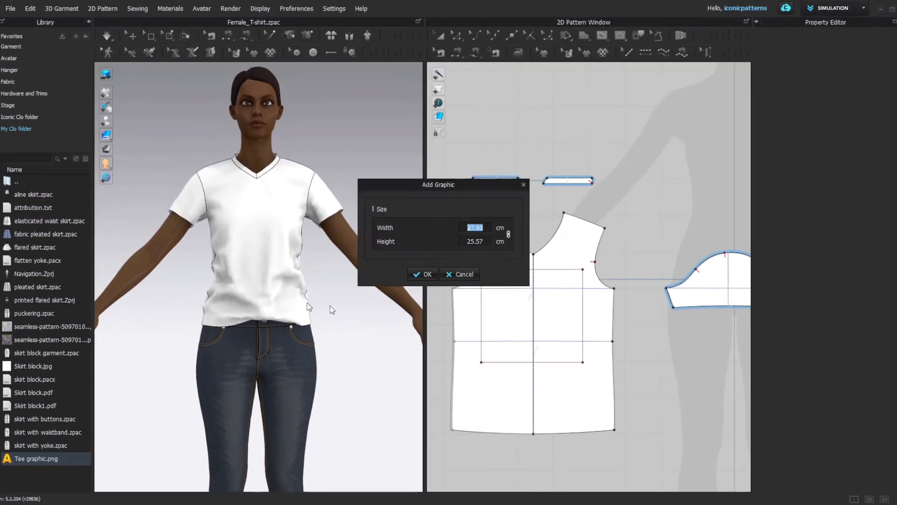
click(422, 274)
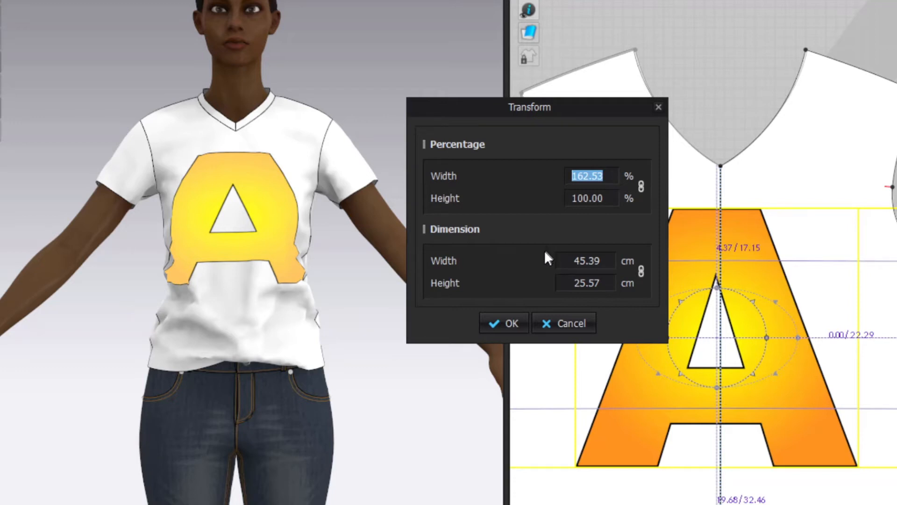
Place the A graphic on the front piece and rotate it to about 45 degrees via the gizmo
click(502, 323)
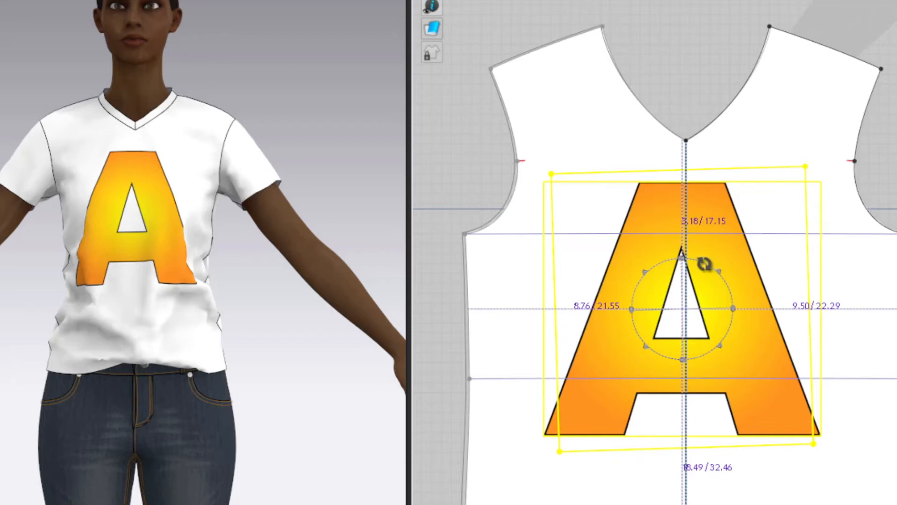
mouse_move(704, 273)
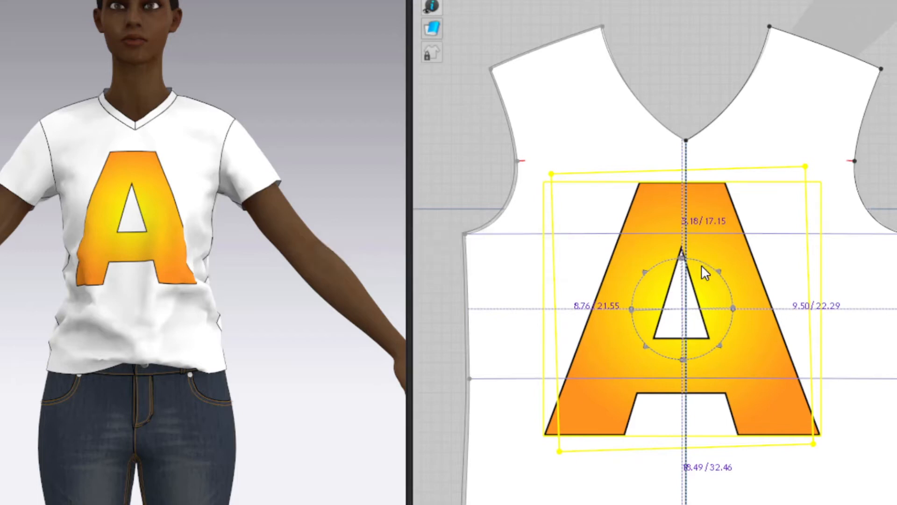
drag(703, 272, 723, 280)
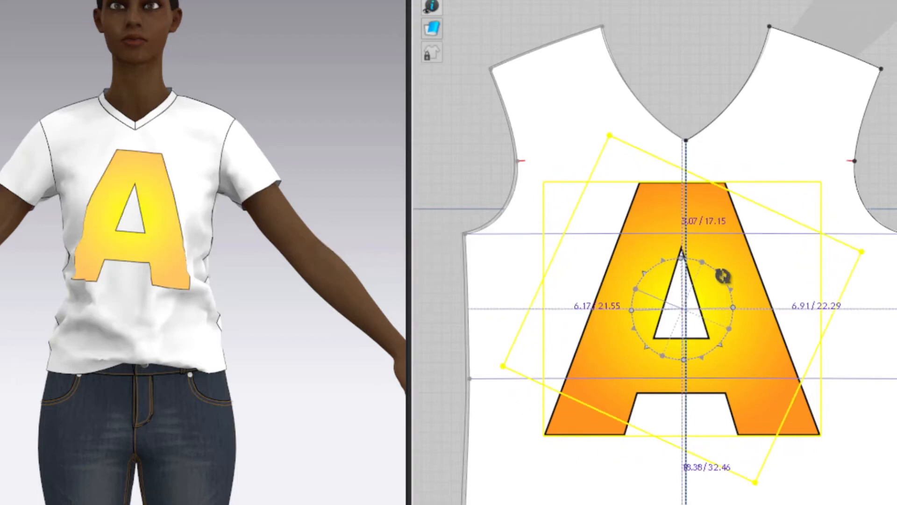
drag(722, 278, 722, 292)
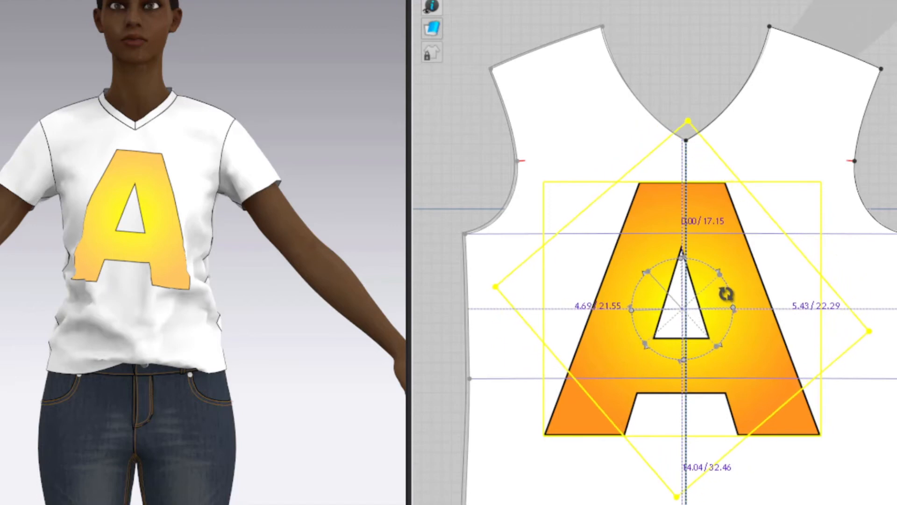
drag(727, 293, 721, 280)
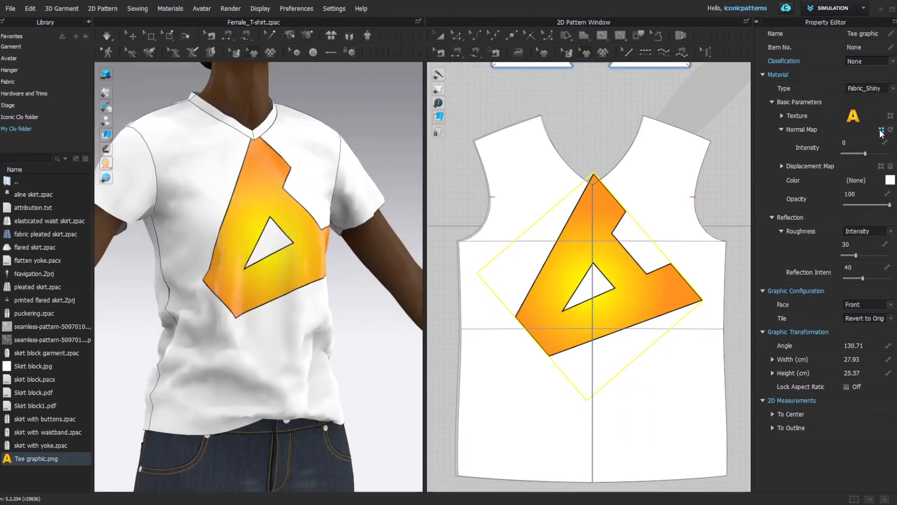
Assign a knit fabric normal map and an Orange 1 tint to the Fabric_Shiny A graphic
click(882, 130)
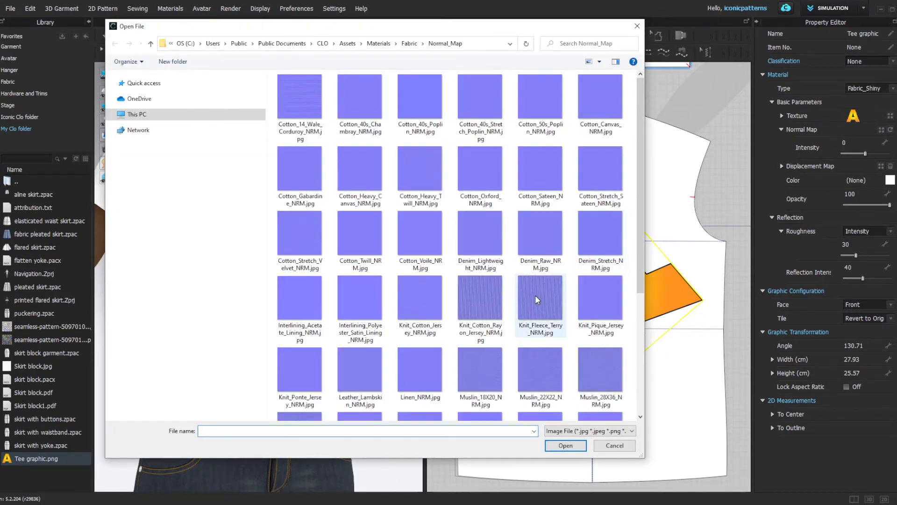
click(613, 447)
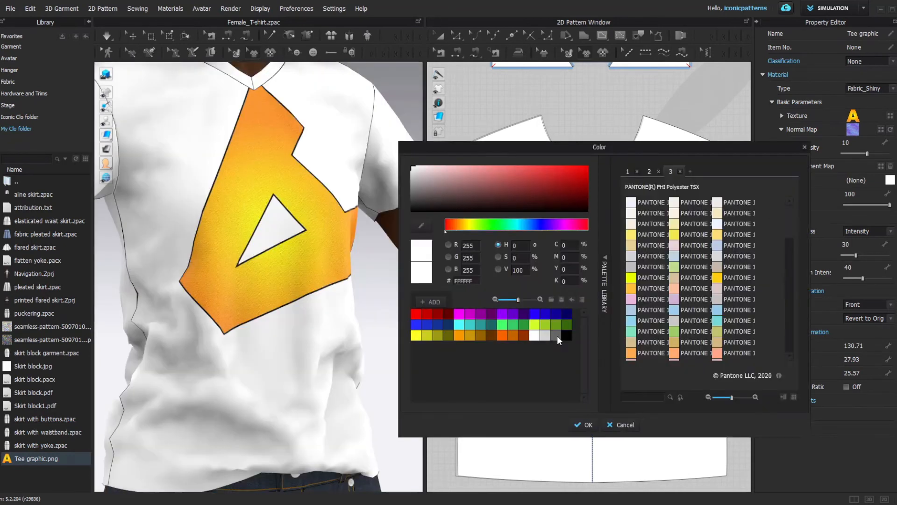
click(511, 336)
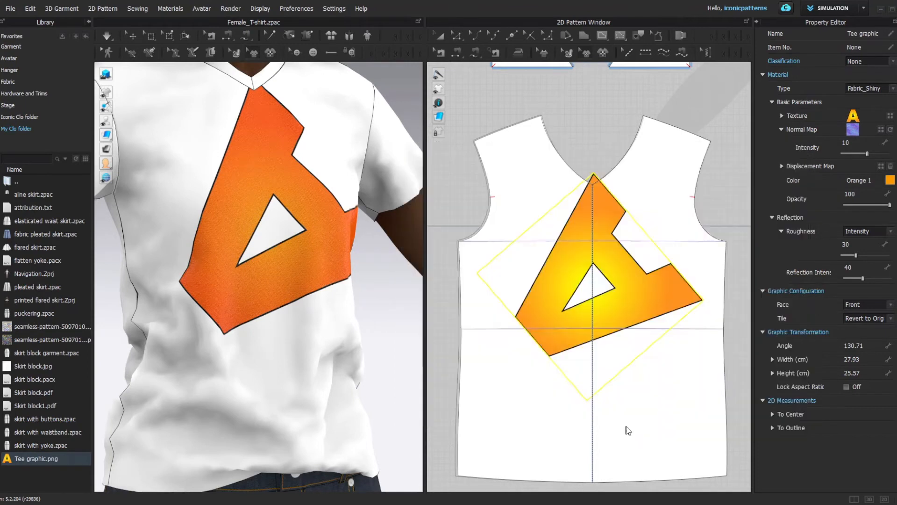
click(890, 180)
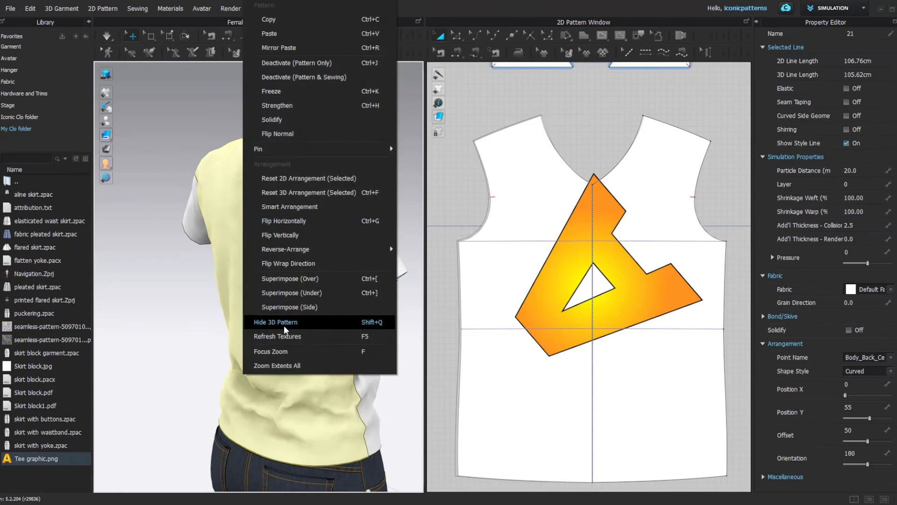
Hide the avatar and set the graphic's Face to Back, then return it to the outer face
click(274, 321)
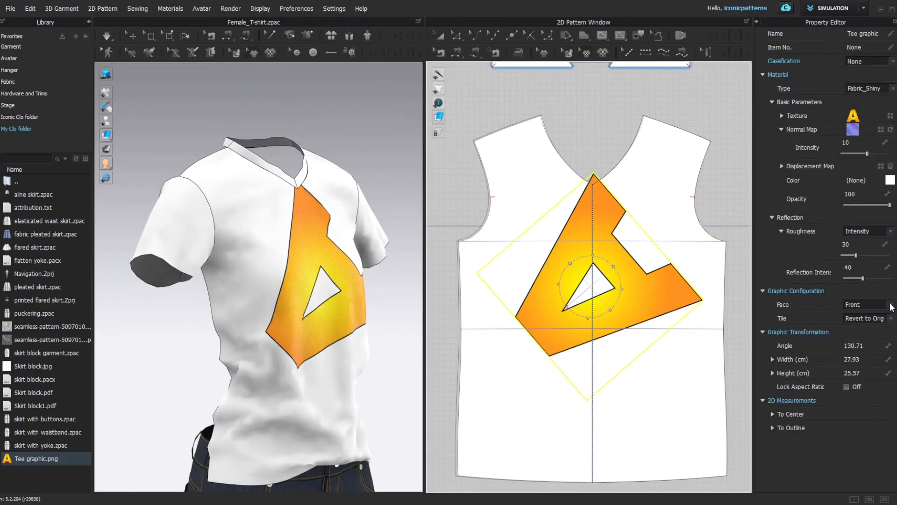
click(864, 304)
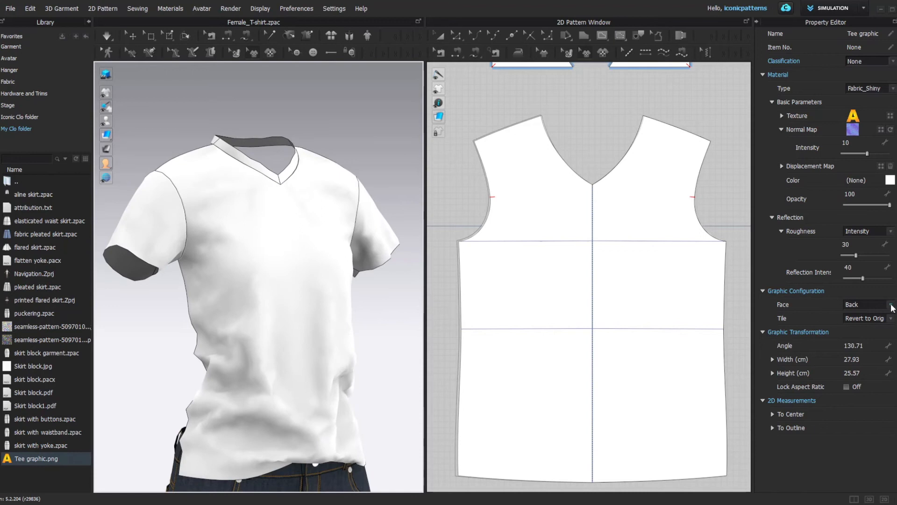
click(864, 304)
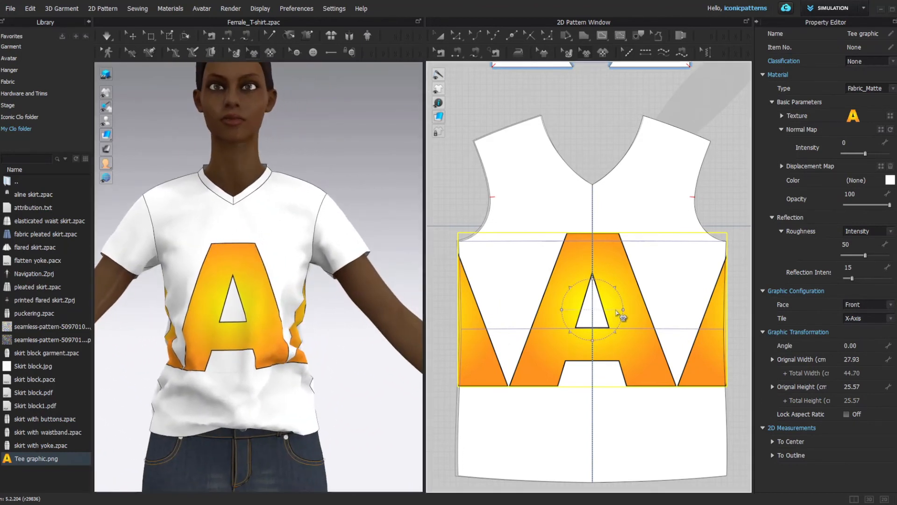
Shrink the A graphic and set Tile to Pattern so it covers the whole shirt front
drag(623, 318, 577, 369)
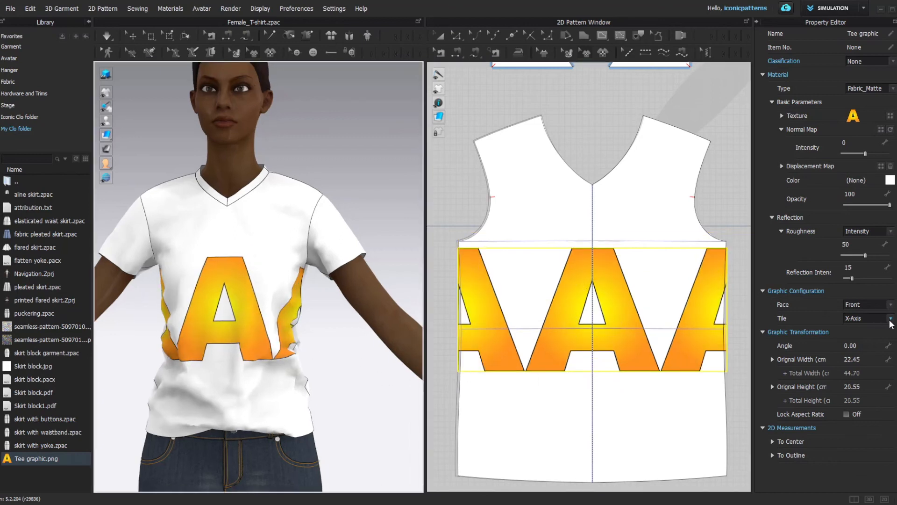
click(868, 317)
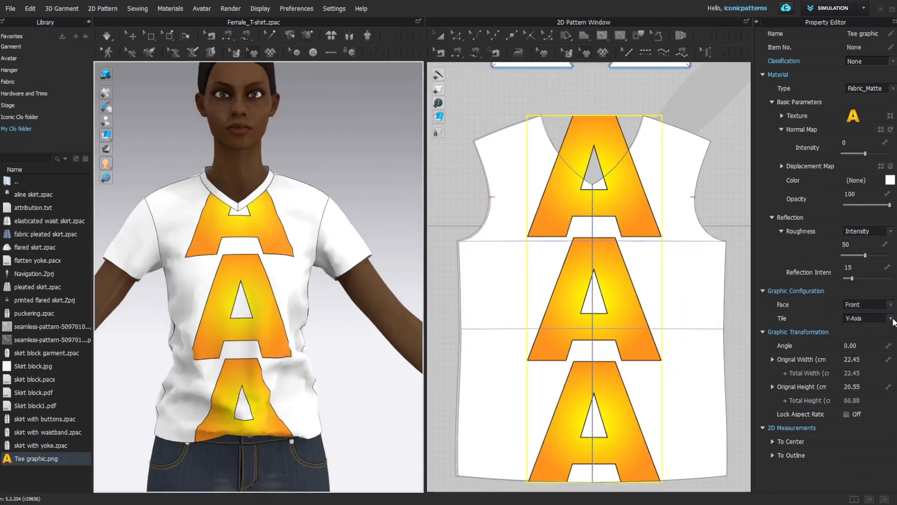
click(889, 318)
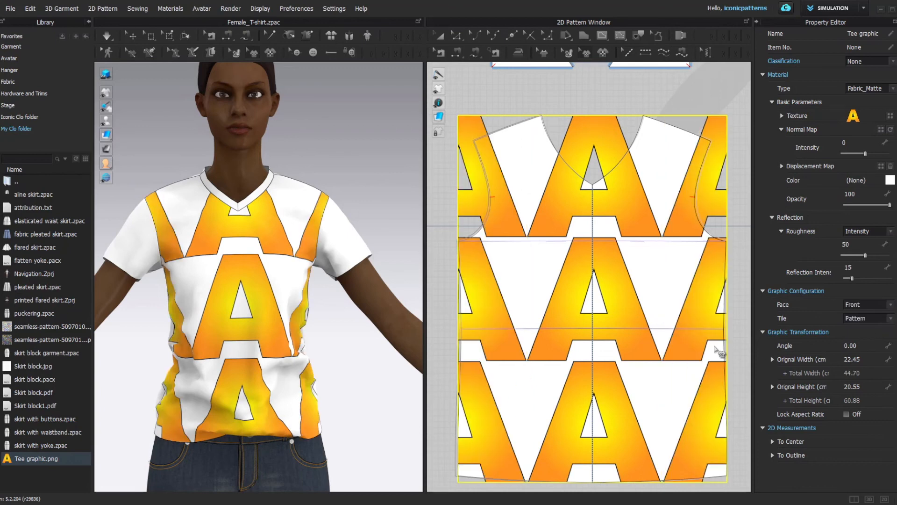